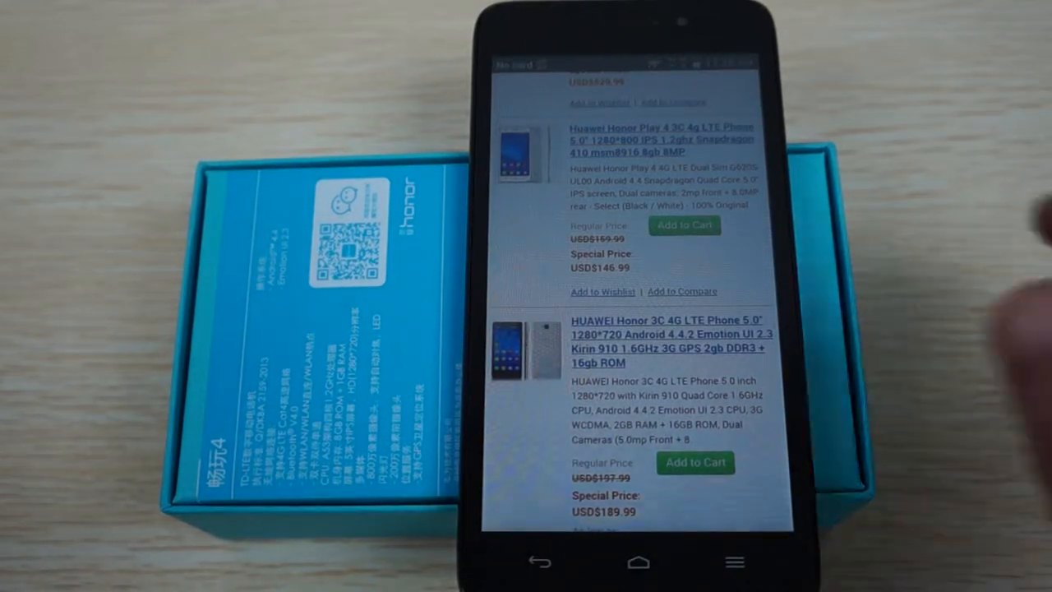
Scroll the Honor Play 4 search results and open the Huawei Honor Play 4 3C 4G LTE listing
scroll("up", 3)
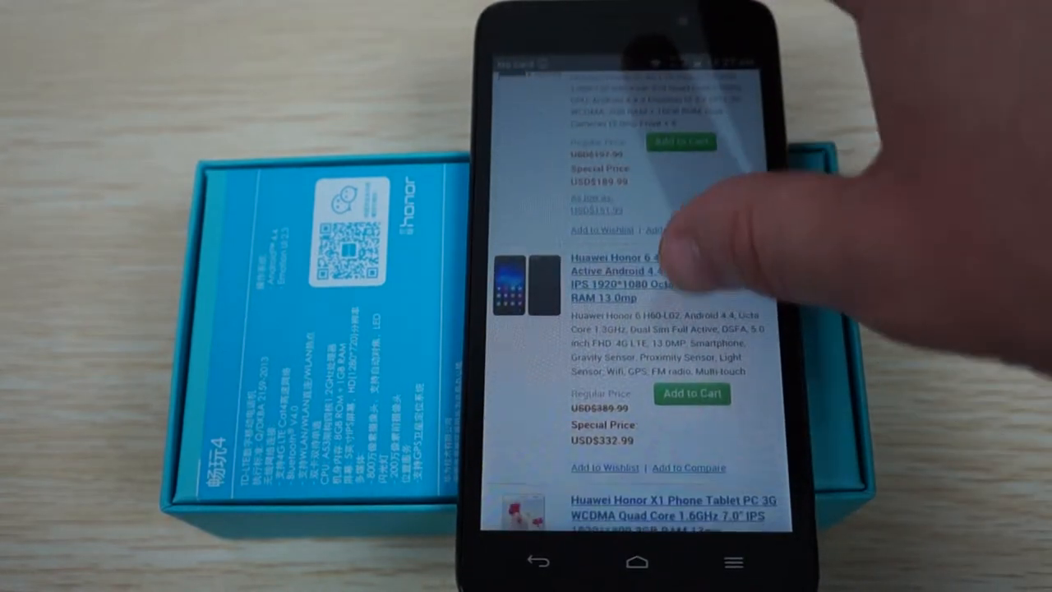
scroll("down", 3)
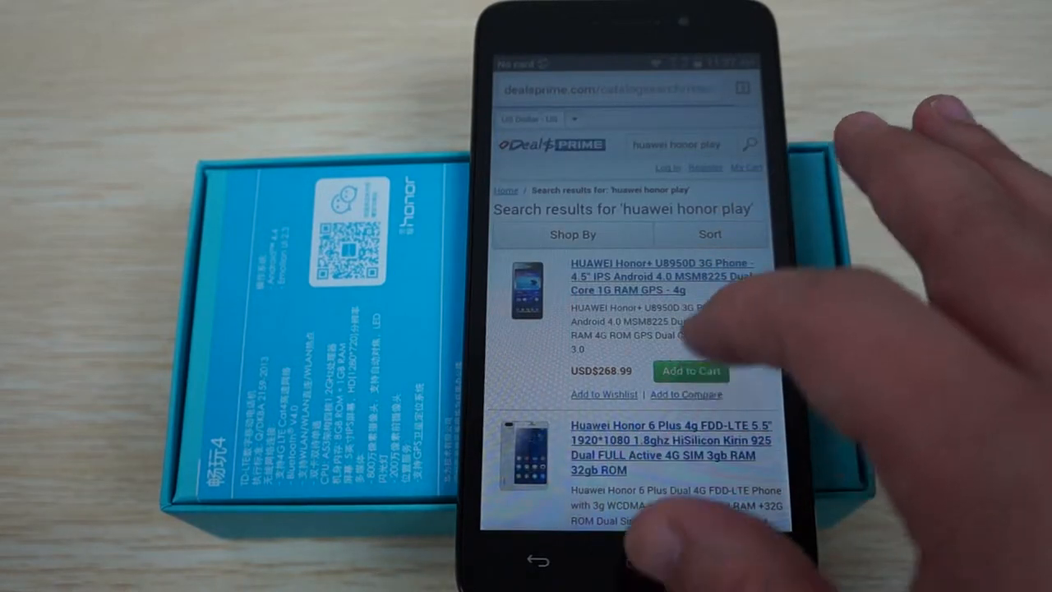
left_click(678, 145)
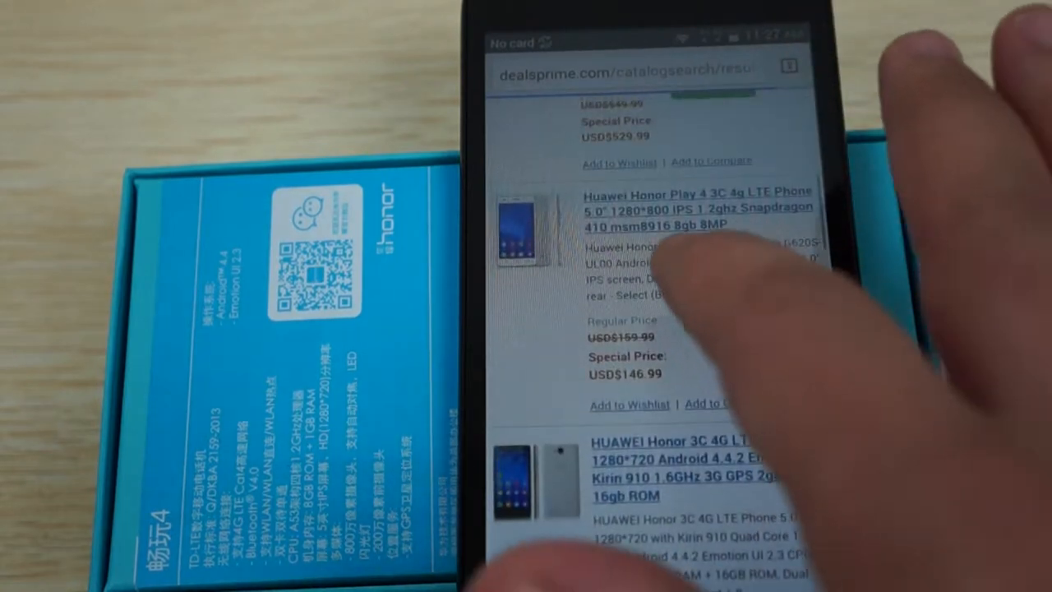
scroll("up", 3)
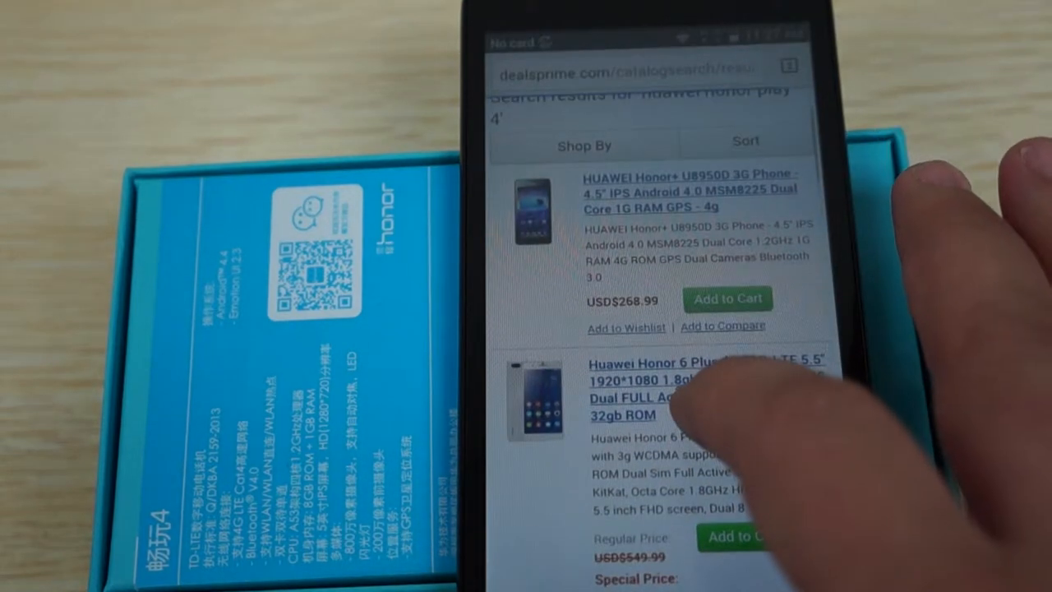
scroll("down", 3)
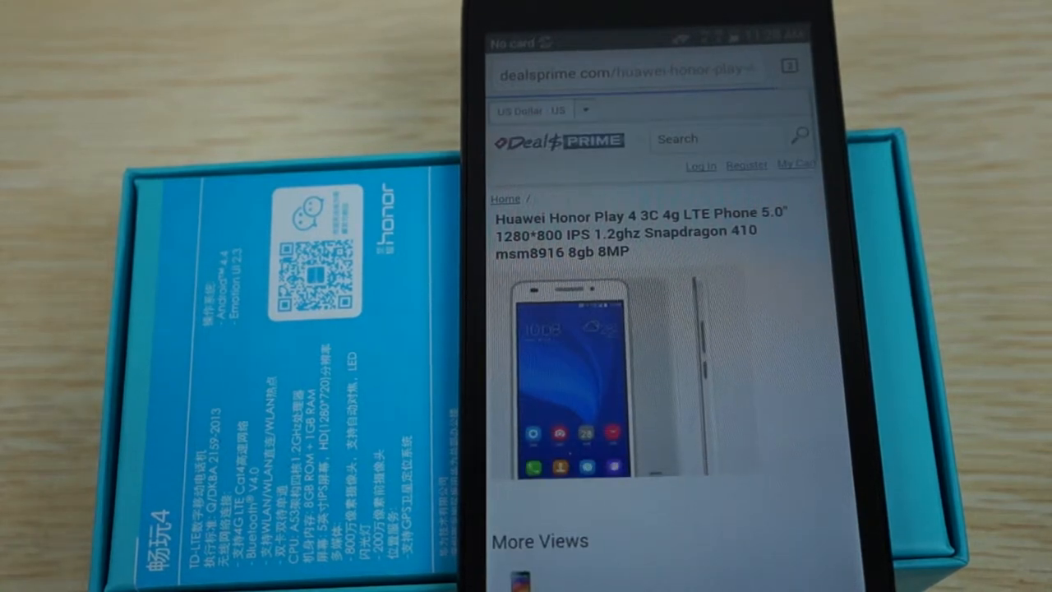
scroll("down", 3)
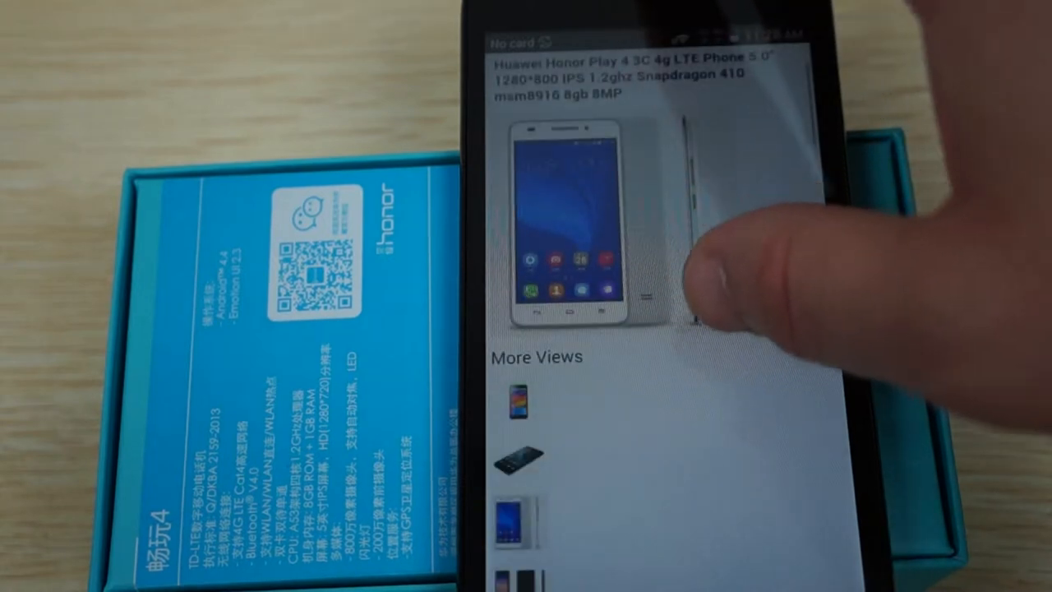
scroll("down", 3)
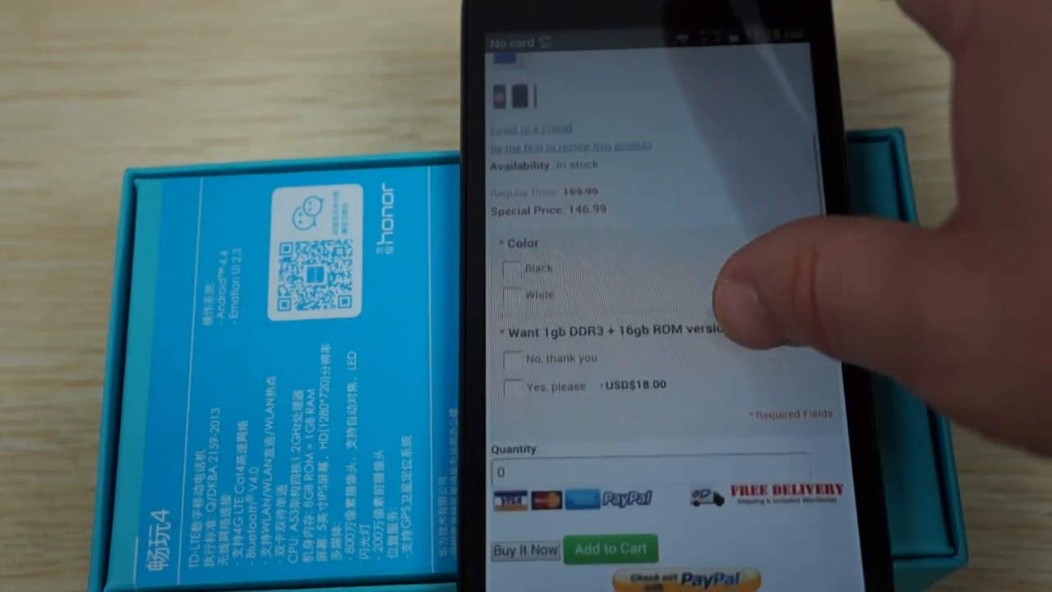
scroll("down", 3)
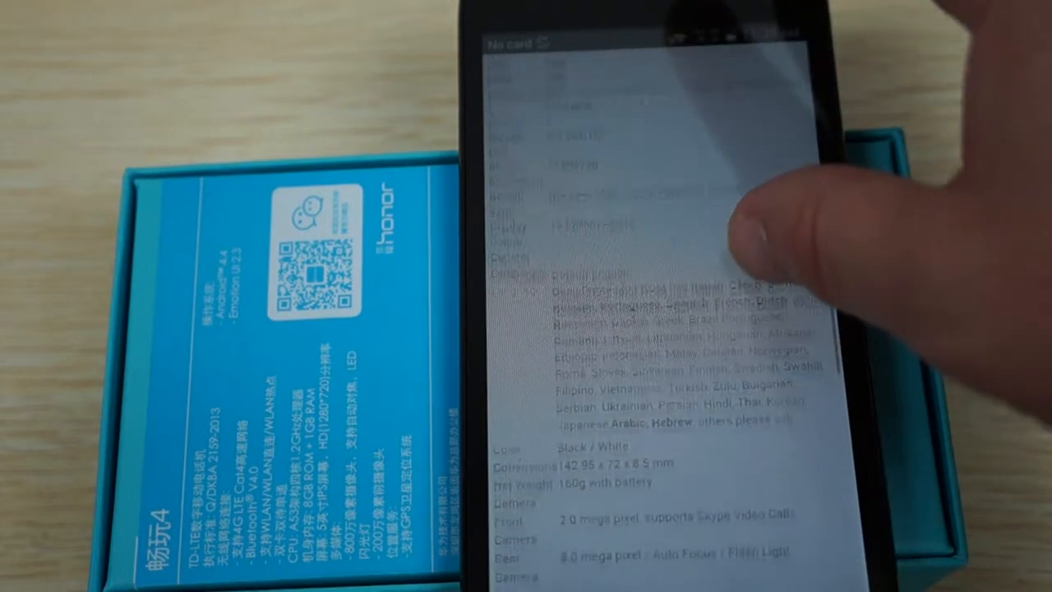
scroll("down", 3)
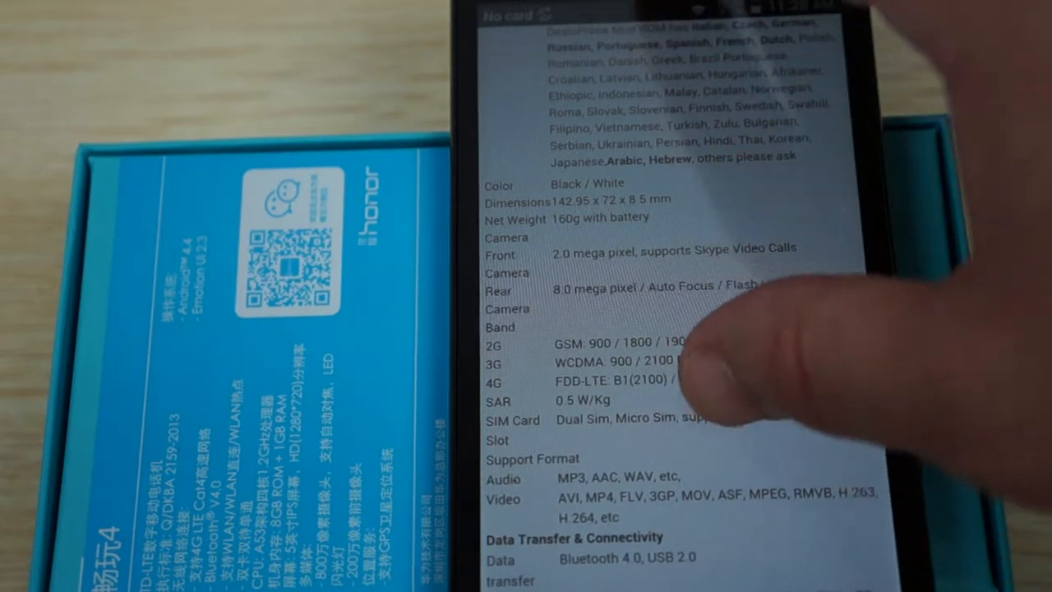
scroll("down", 3)
type("bi")
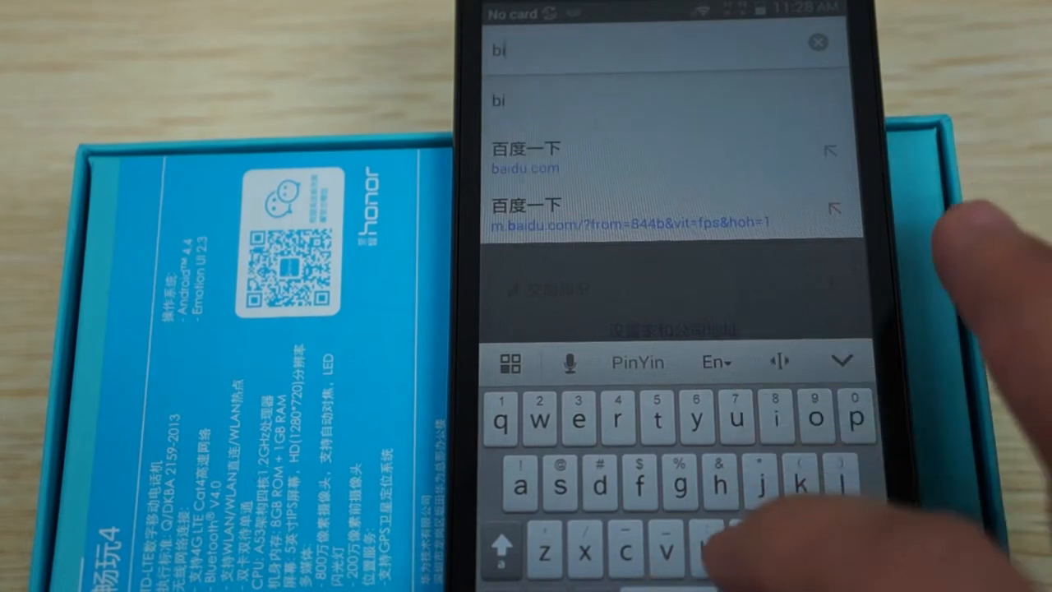
Enter cn.bing.com in the address bar to start loading Bing
type("ng.com")
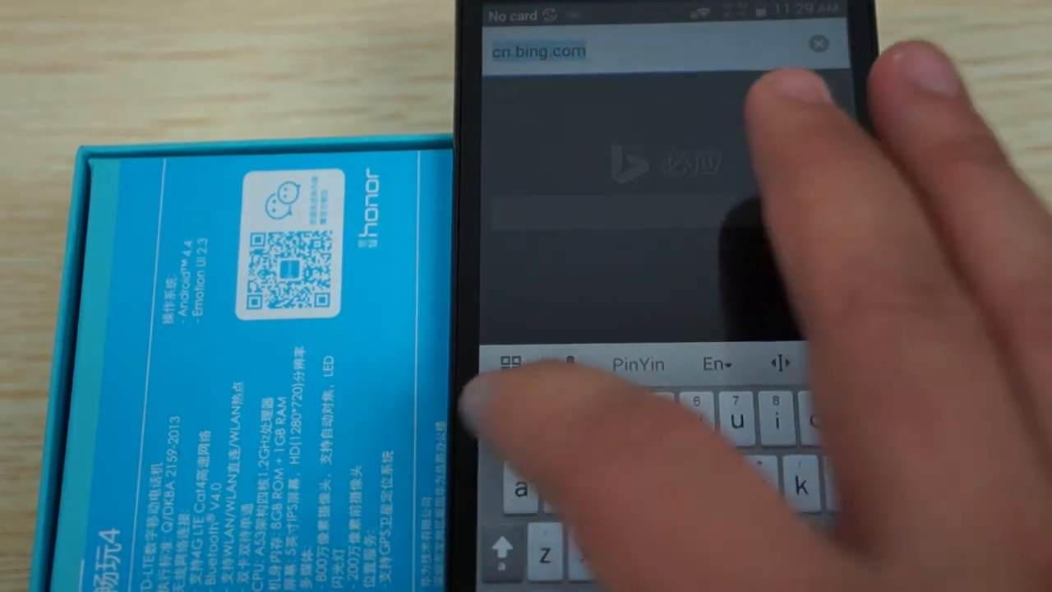
Type msn.com in the address bar and pick the msn.com suggestion, which loads Tencent news
type("qq.com/index.ht")
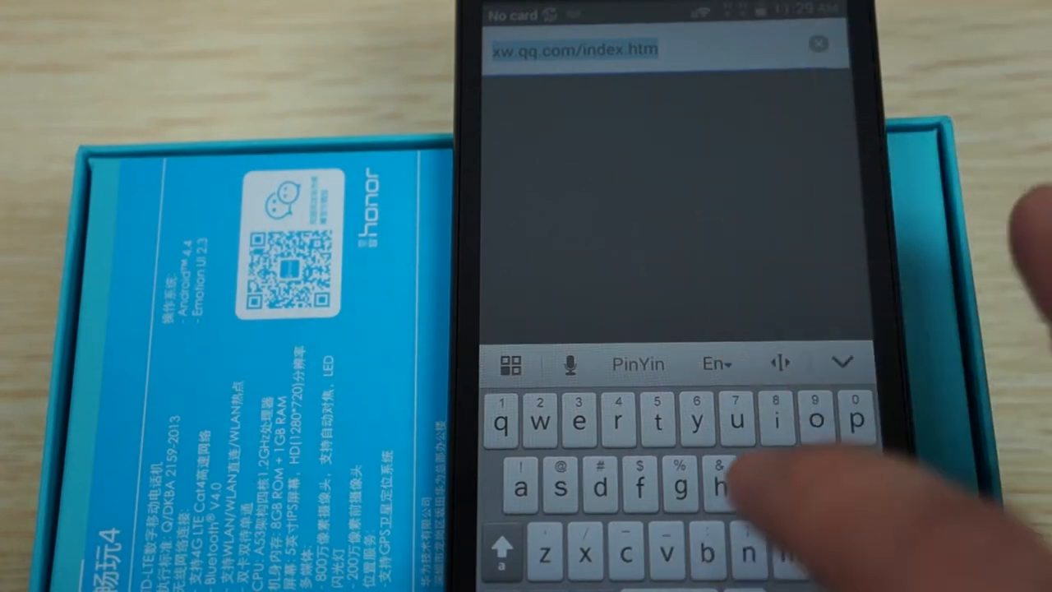
type("m")
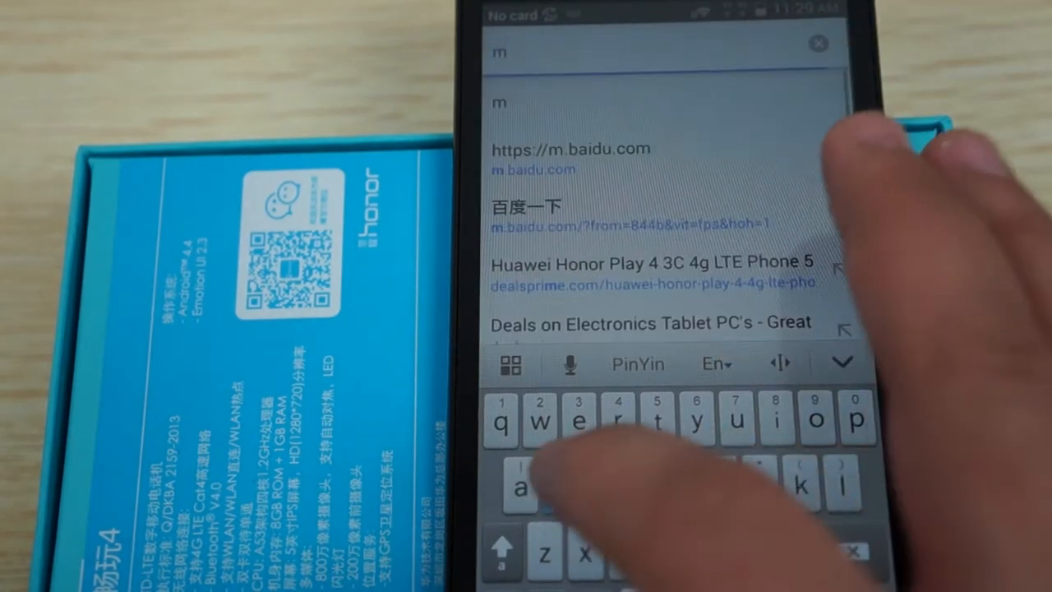
type("sn.com")
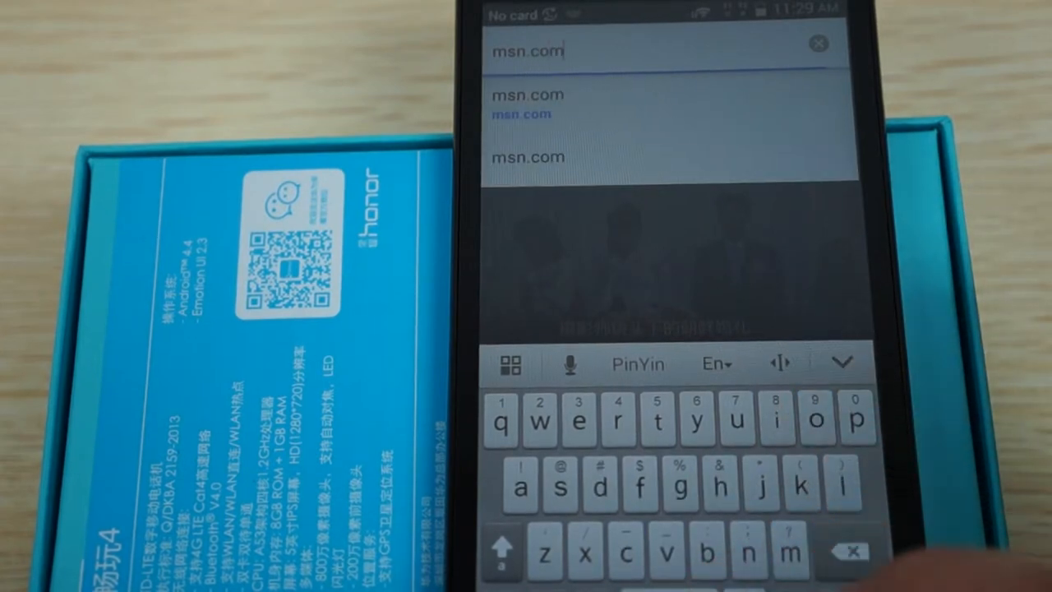
left_click(526, 95)
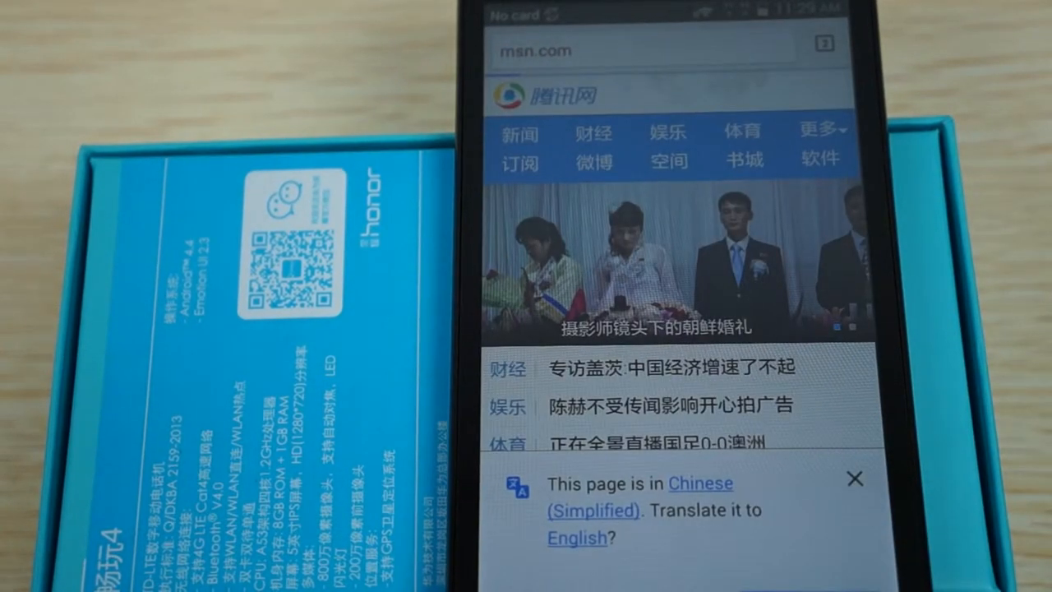